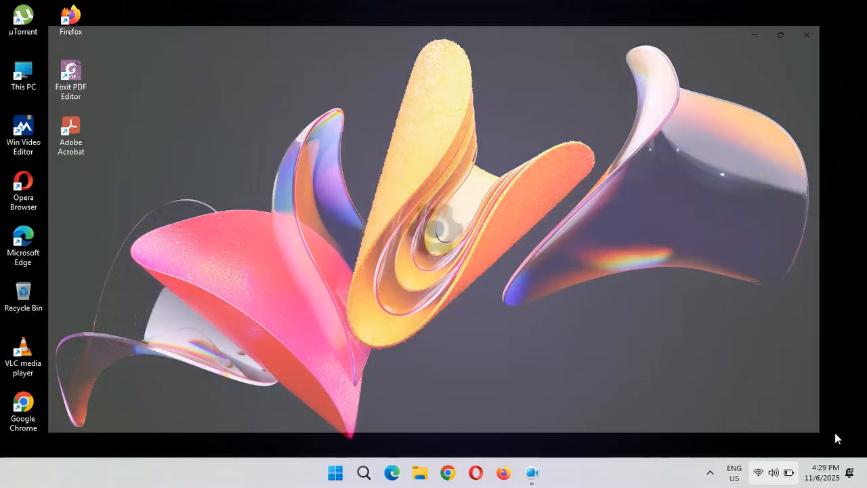
# Launch Windows Settings from the taskbar, landing on the Home page
pyautogui.click(545, 472)
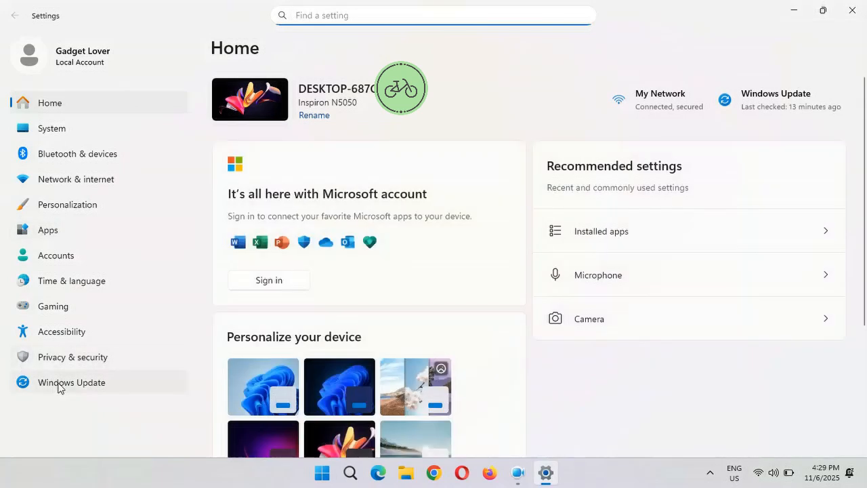
# Show the Windows Update page listing preview update KB5067036 (26100.7019) with Download & install
pyautogui.click(70, 382)
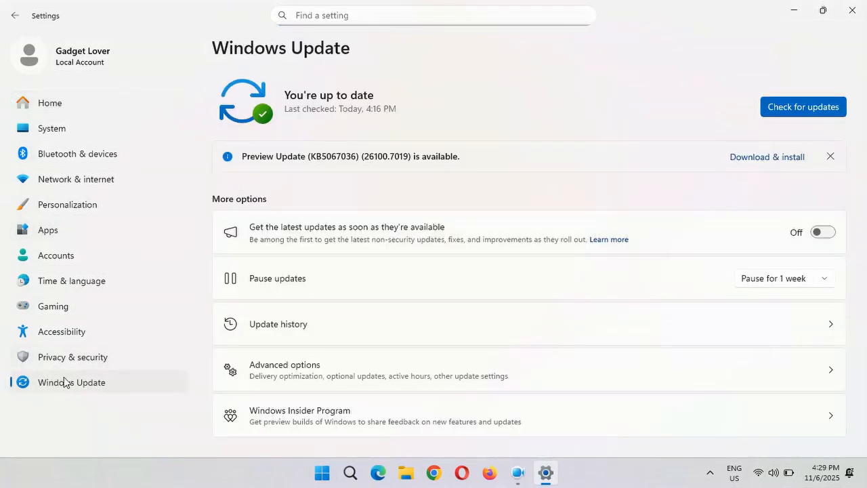
pyautogui.moveTo(328, 171)
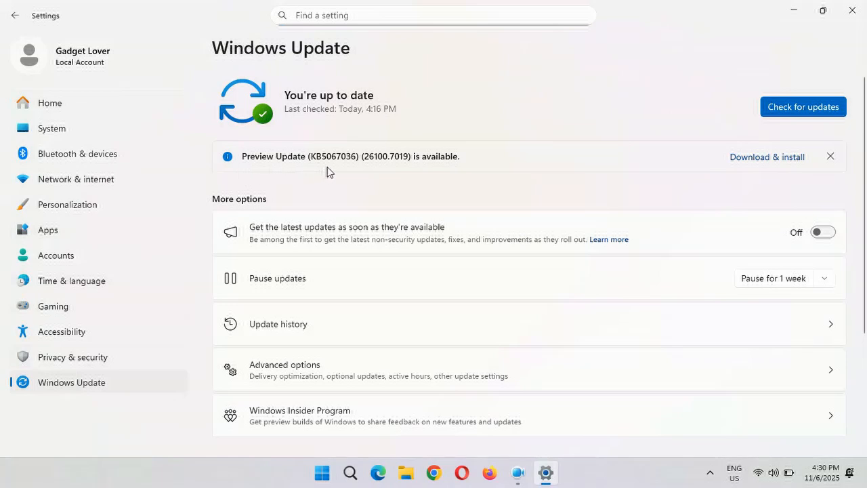
pyautogui.moveTo(423, 174)
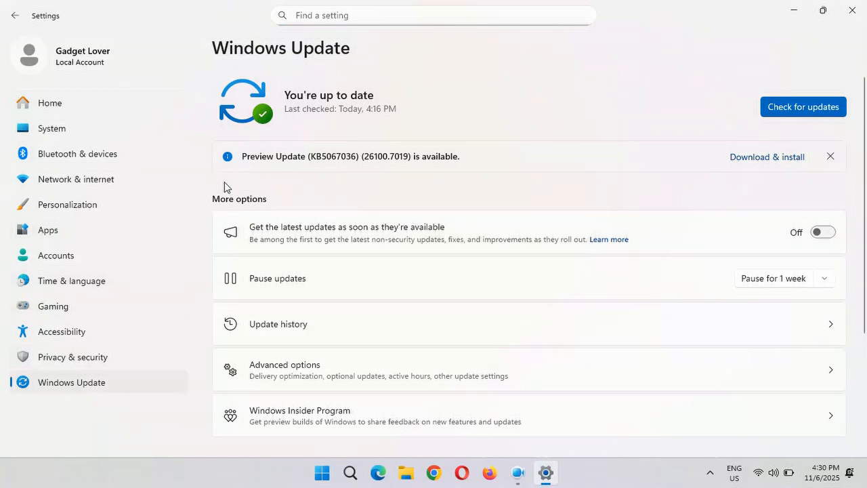
pyautogui.moveTo(345, 183)
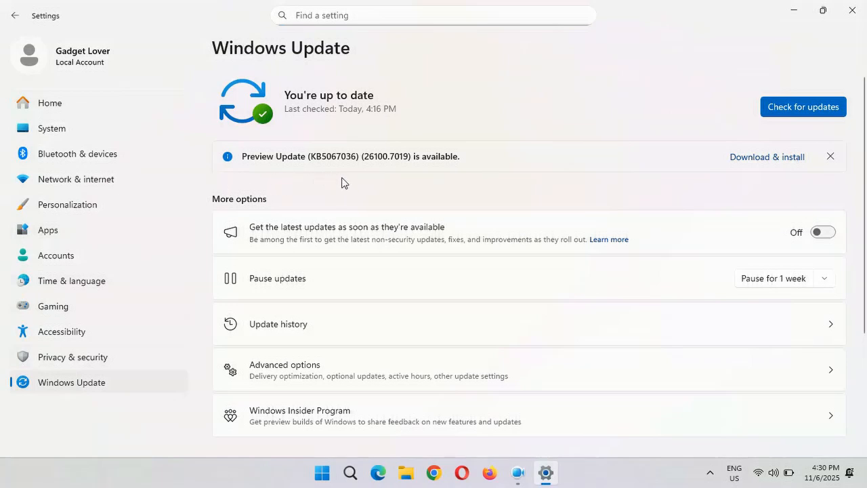
pyautogui.moveTo(481, 174)
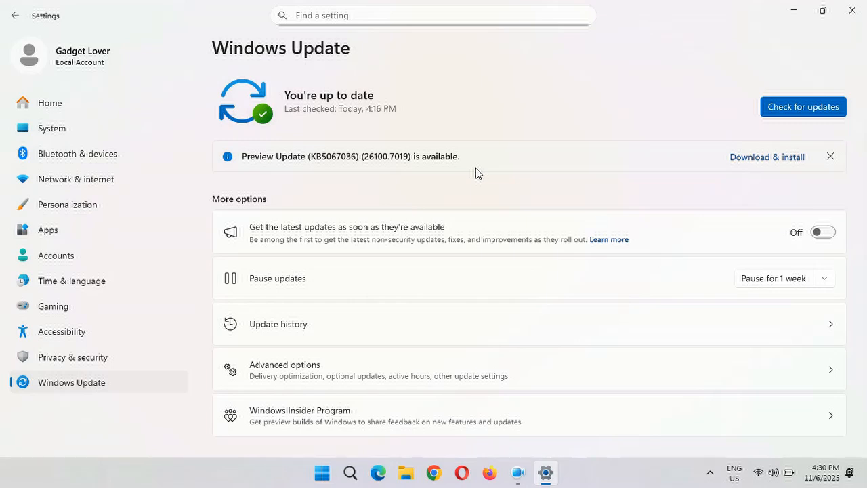
pyautogui.moveTo(797, 168)
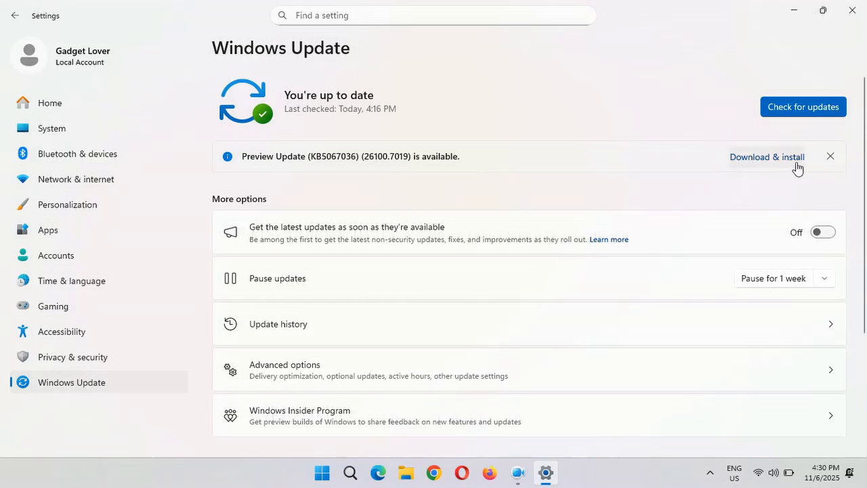
pyautogui.moveTo(521, 168)
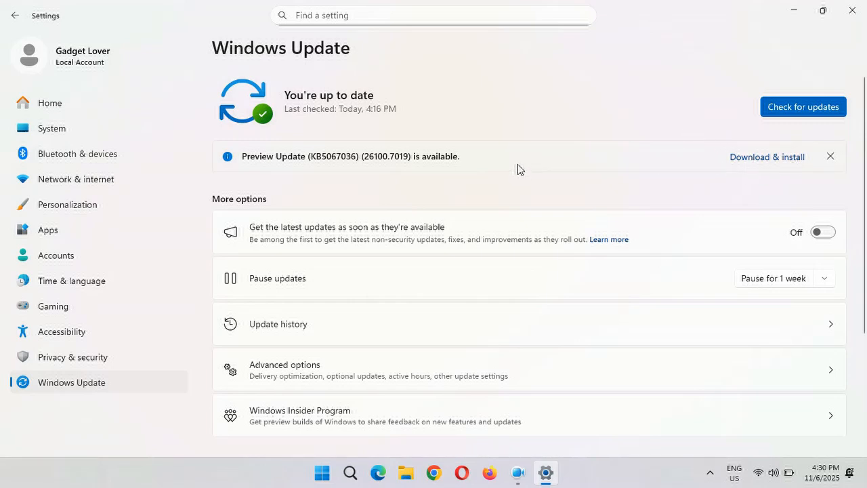